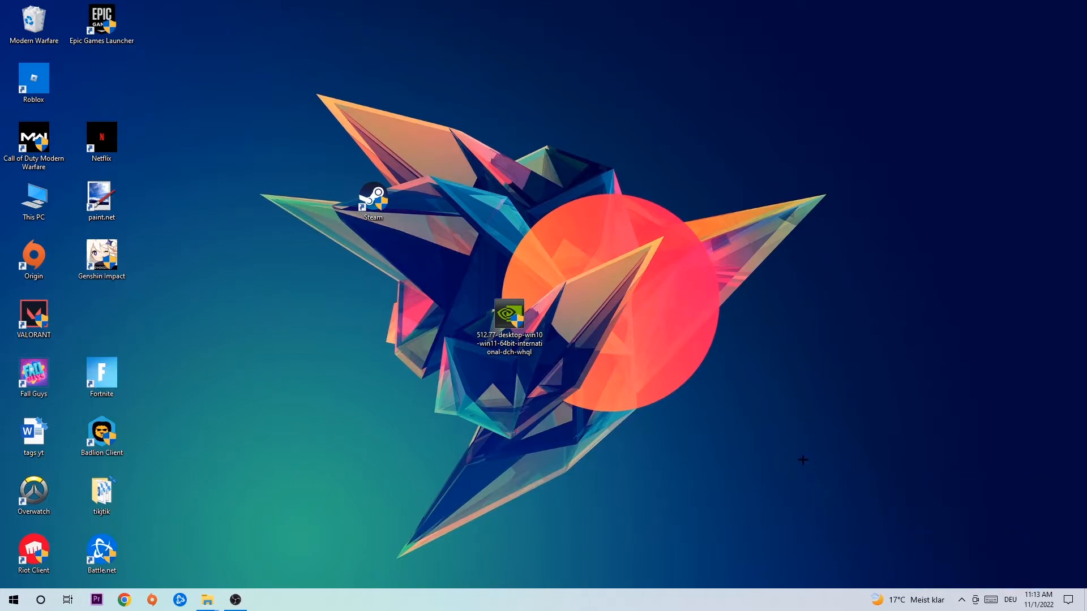
mouse_move(751, 439)
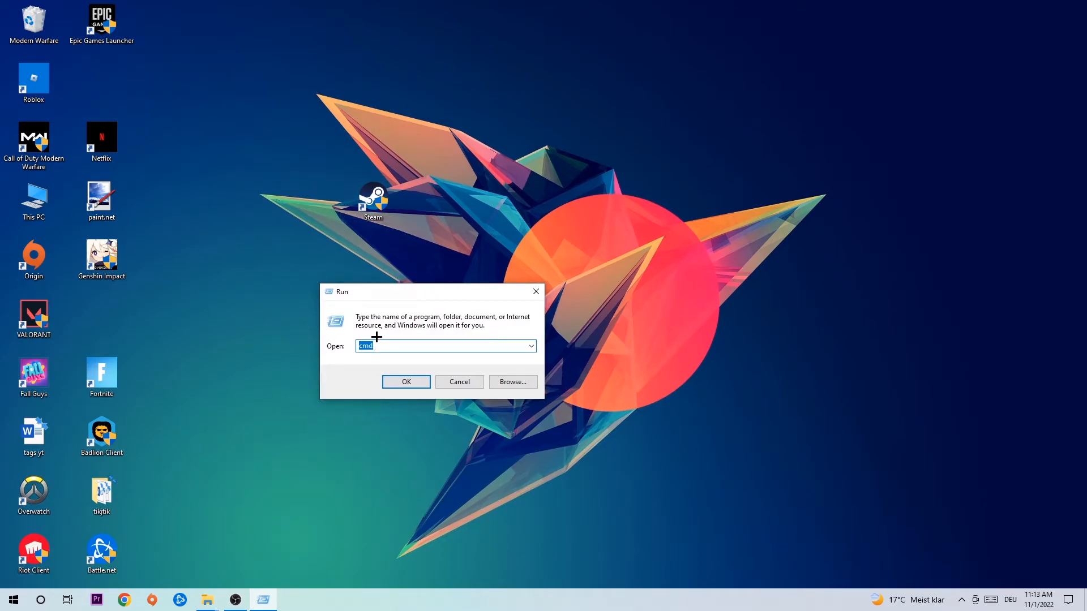
Launch Command Prompt from the Run dialog with cmd.
click(405, 382)
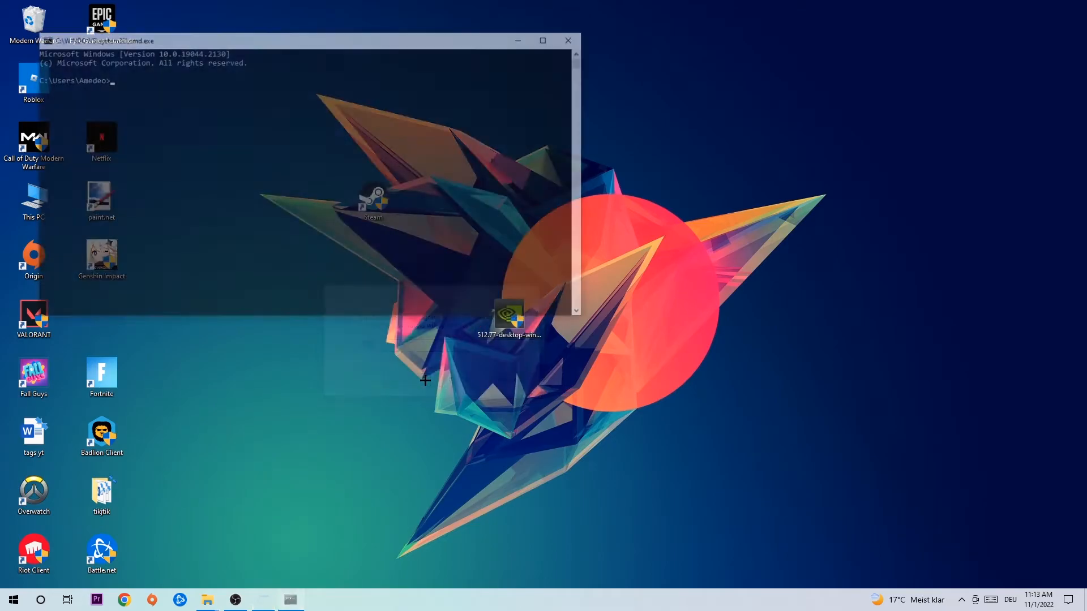
Maximize Command Prompt and enter the ipconfig command at the prompt.
click(543, 40)
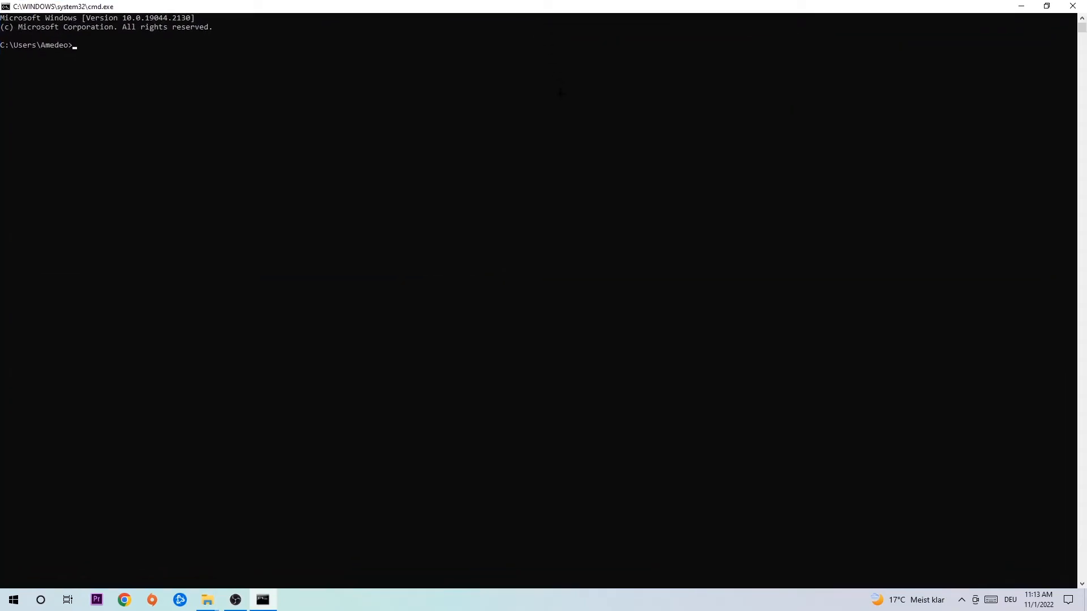
text(i)
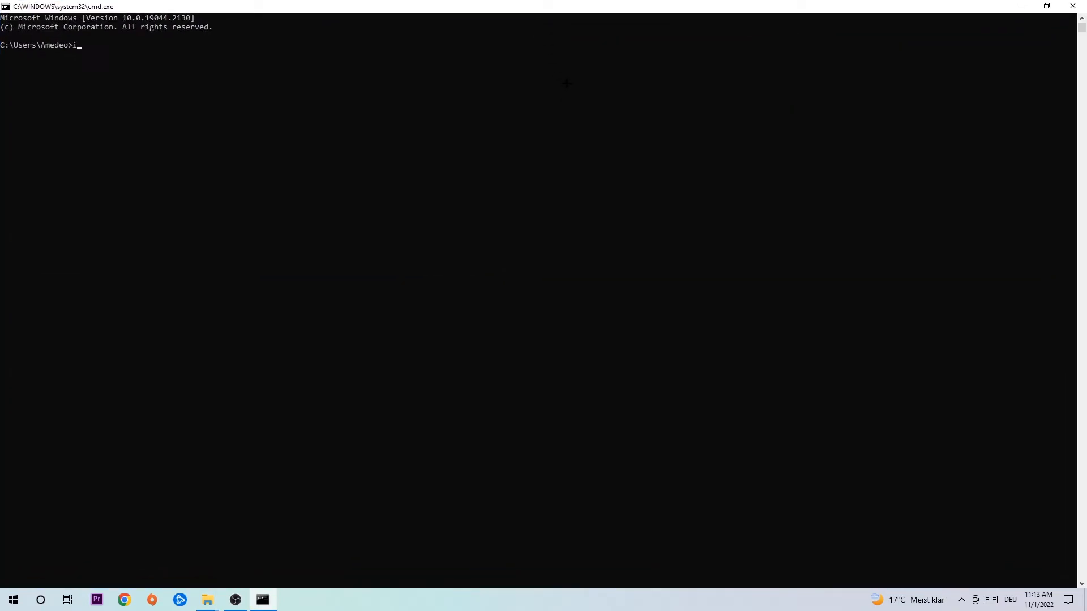
text(pconfig)
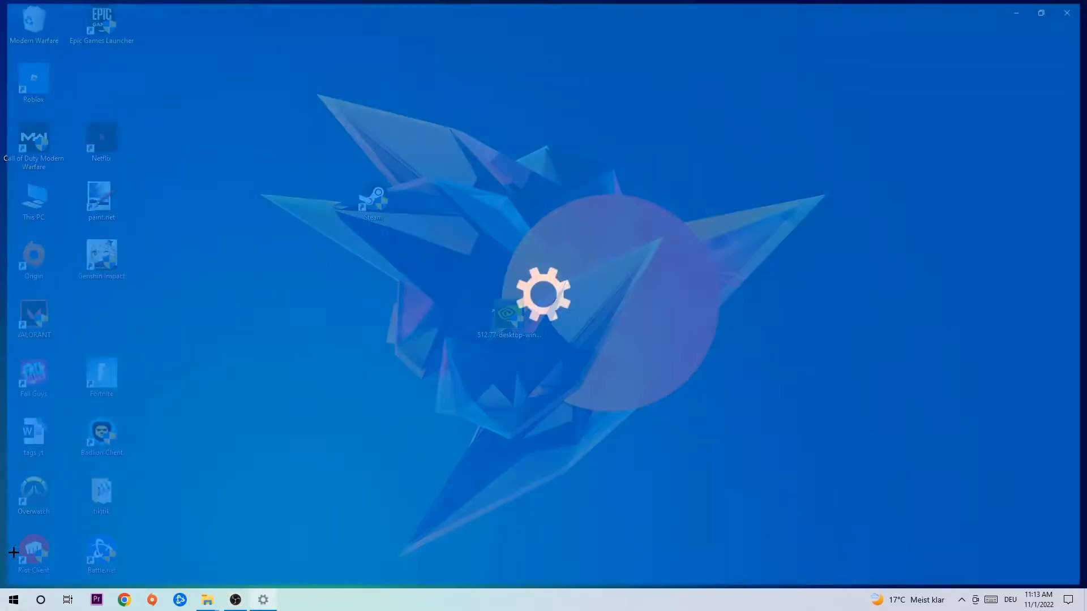
Go to Network & Internet in Settings and head into the Network and Sharing Center.
click(262, 600)
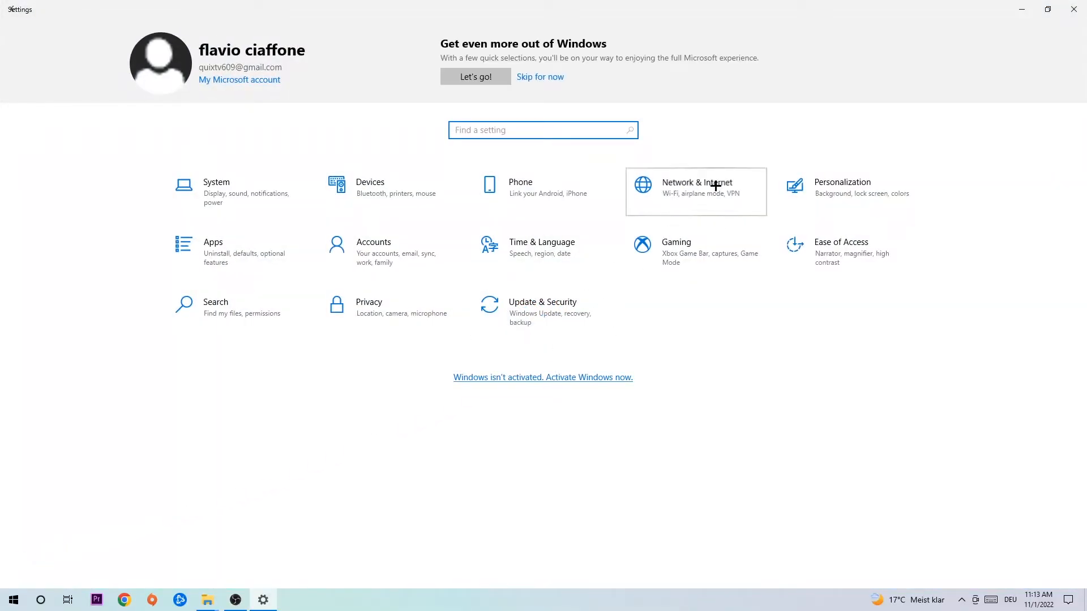
click(697, 187)
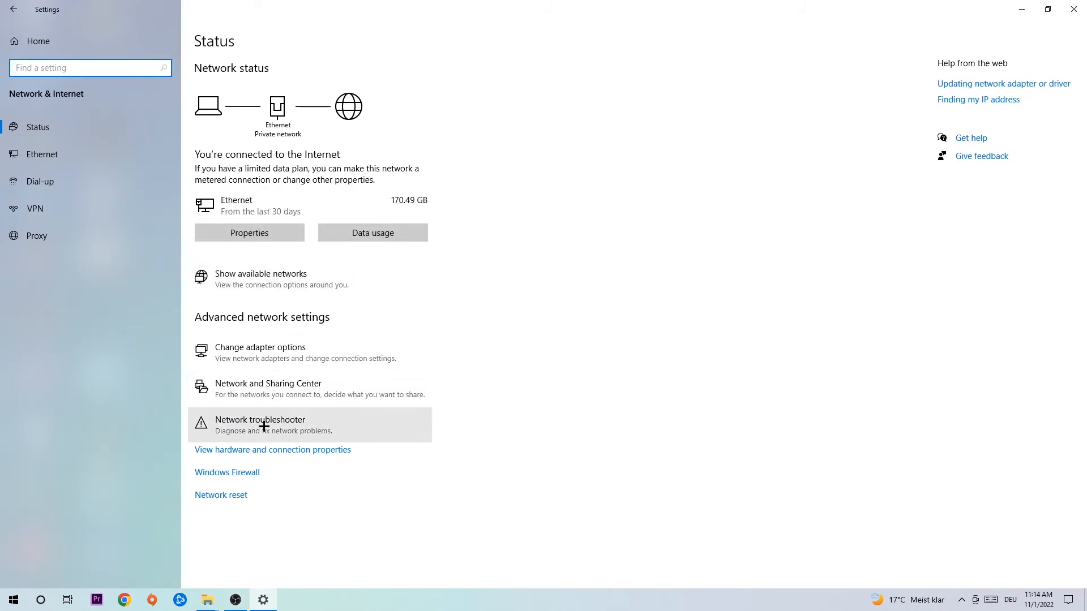
mouse_move(298, 427)
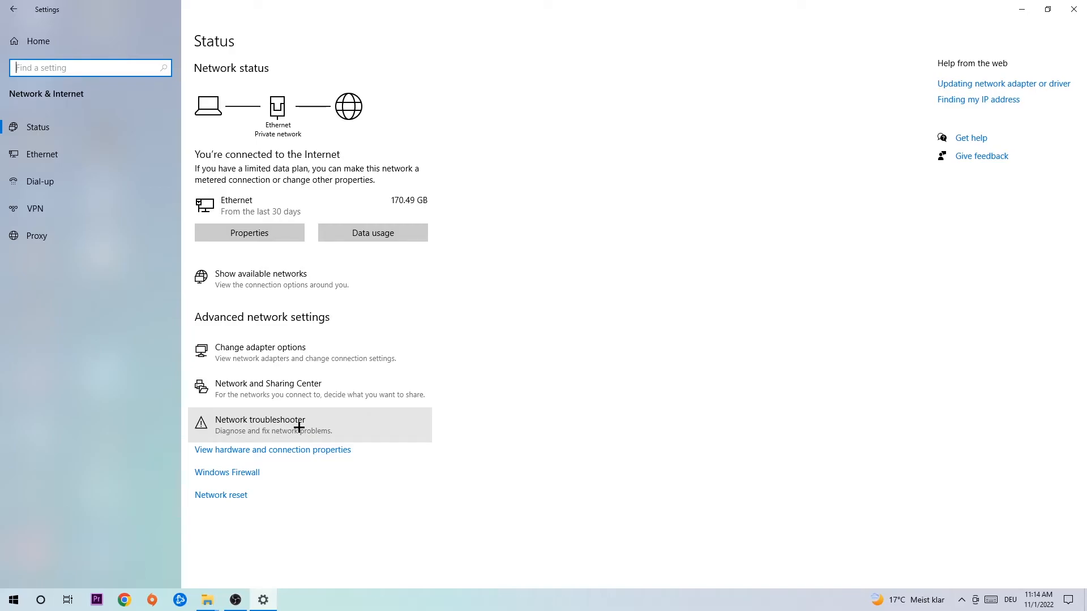
click(267, 384)
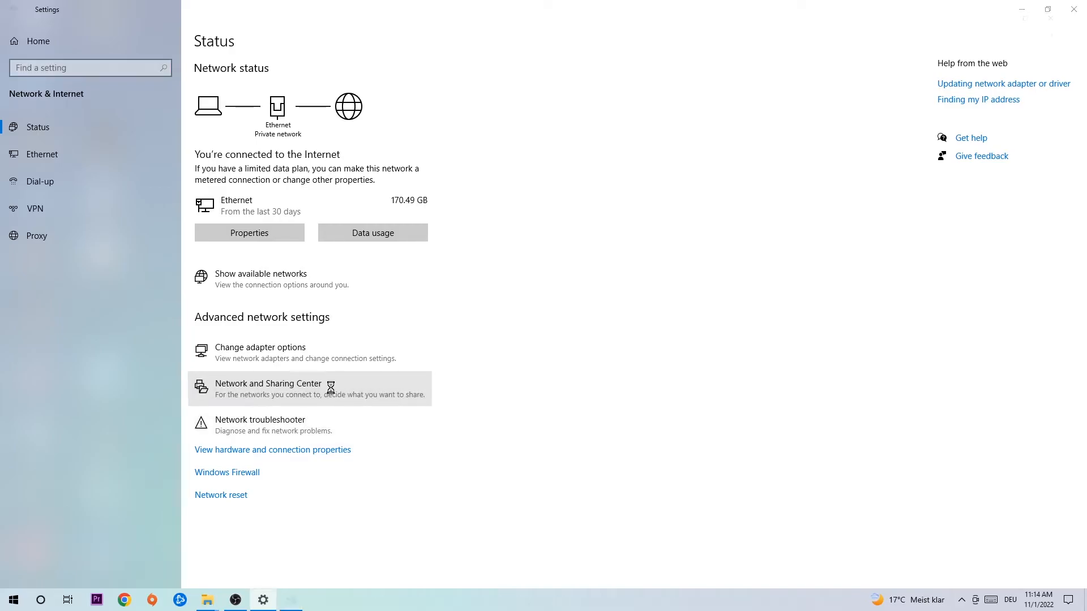
Reach the Ethernet connection's IPv4 properties via its status and Properties dialogs.
click(267, 389)
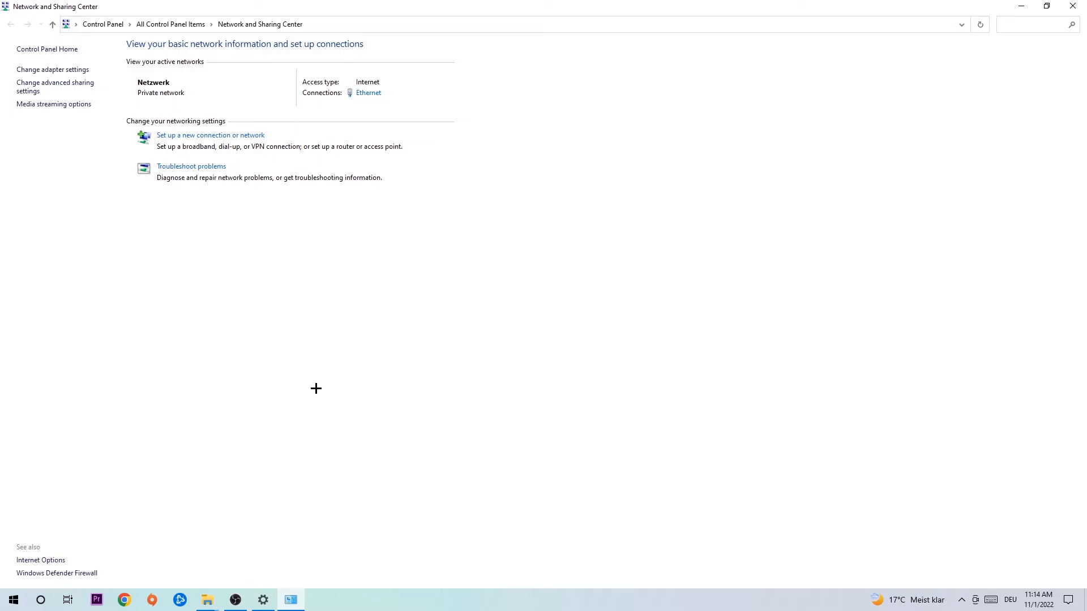
mouse_move(360, 103)
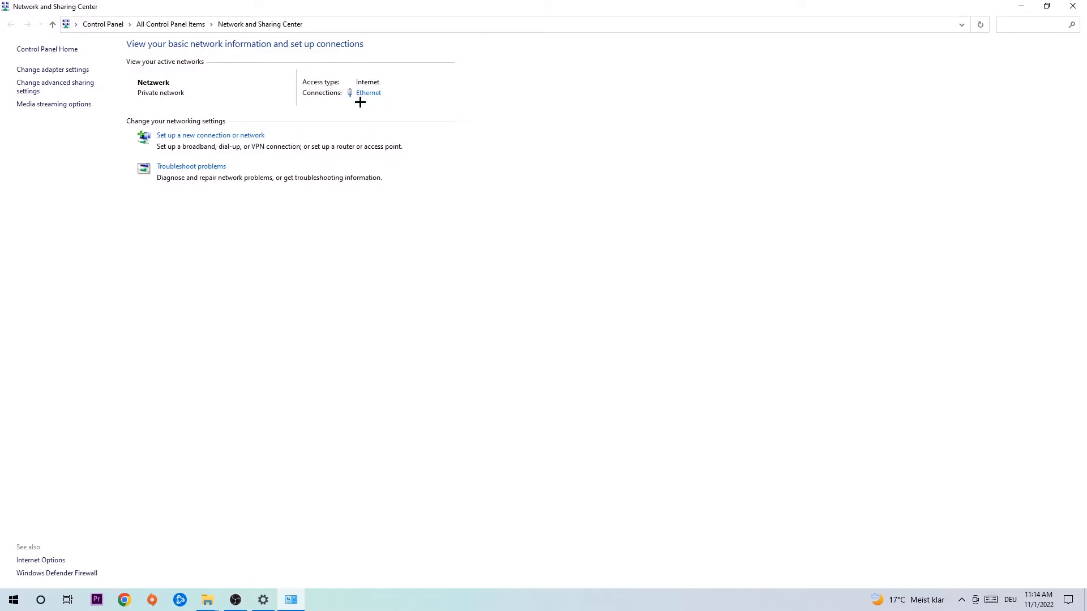
mouse_move(380, 87)
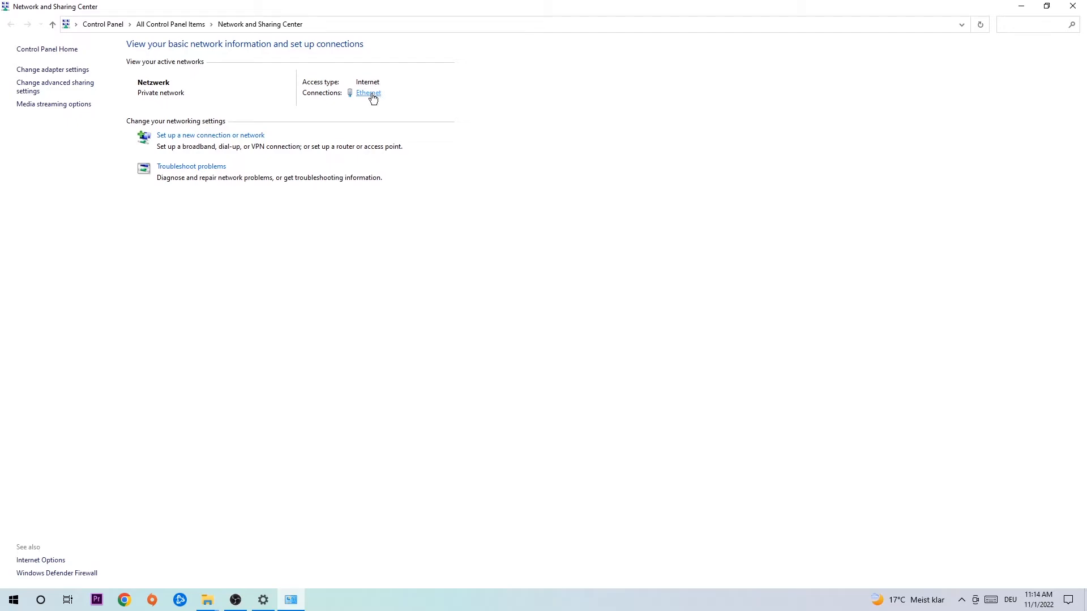
click(368, 92)
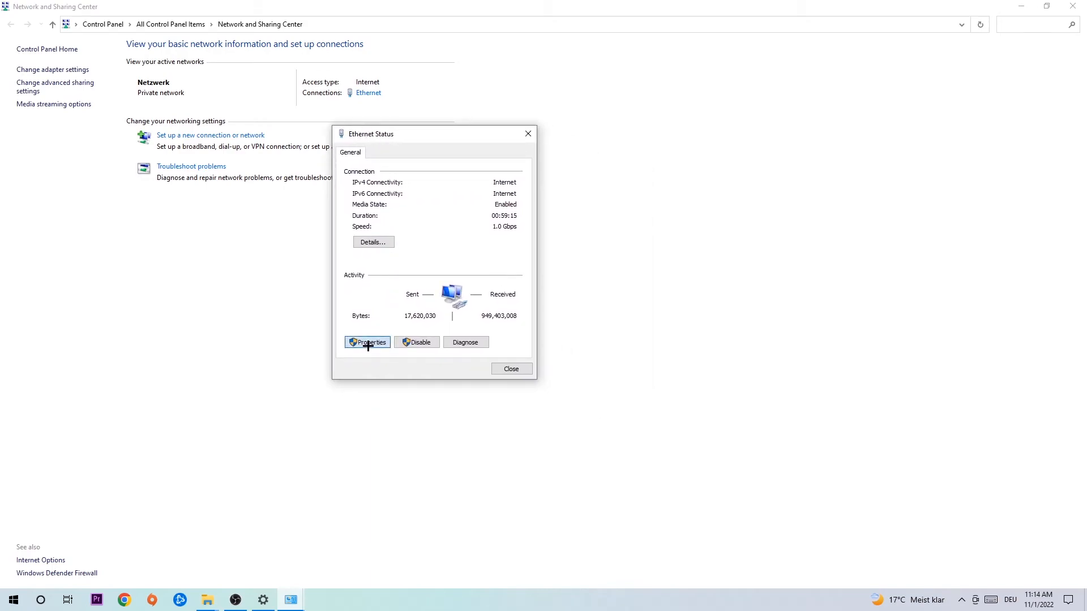
click(367, 342)
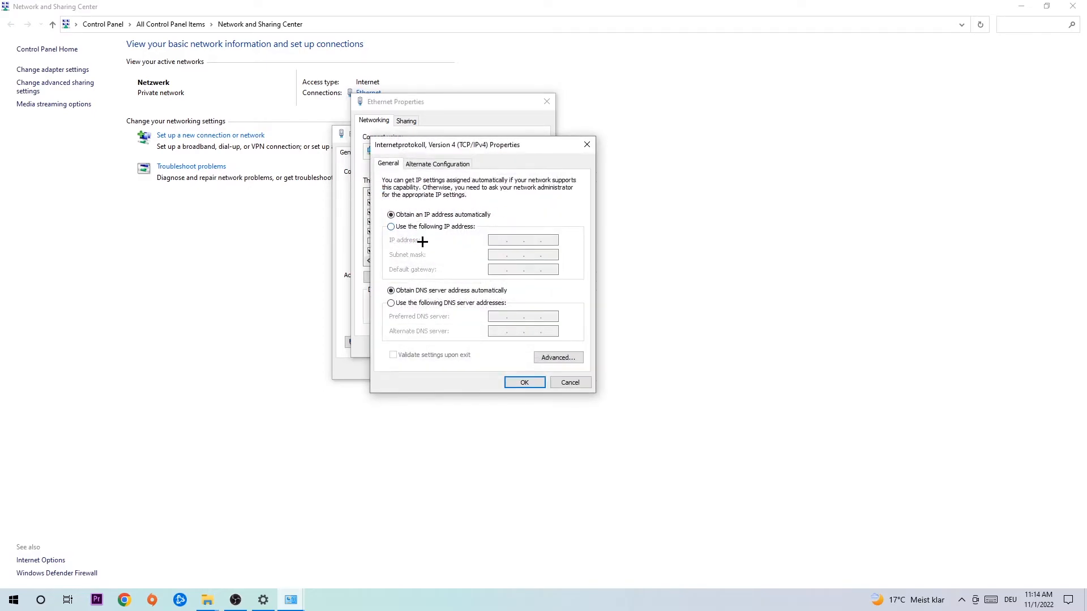
Switch IPv4 to 'Use the following DNS server addresses' and focus the Preferred DNS server field.
click(391, 304)
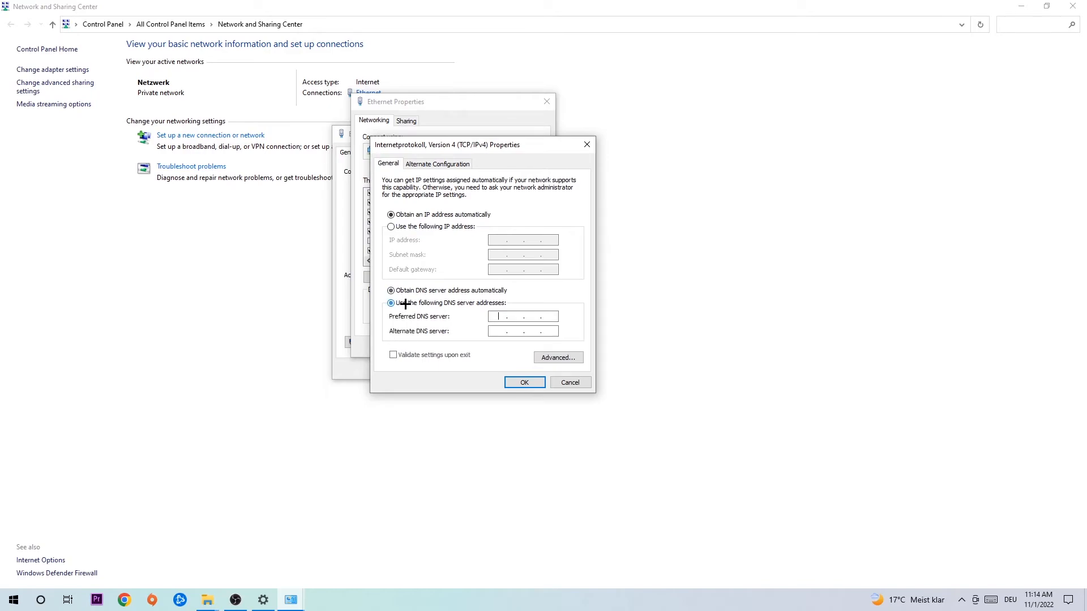
click(390, 303)
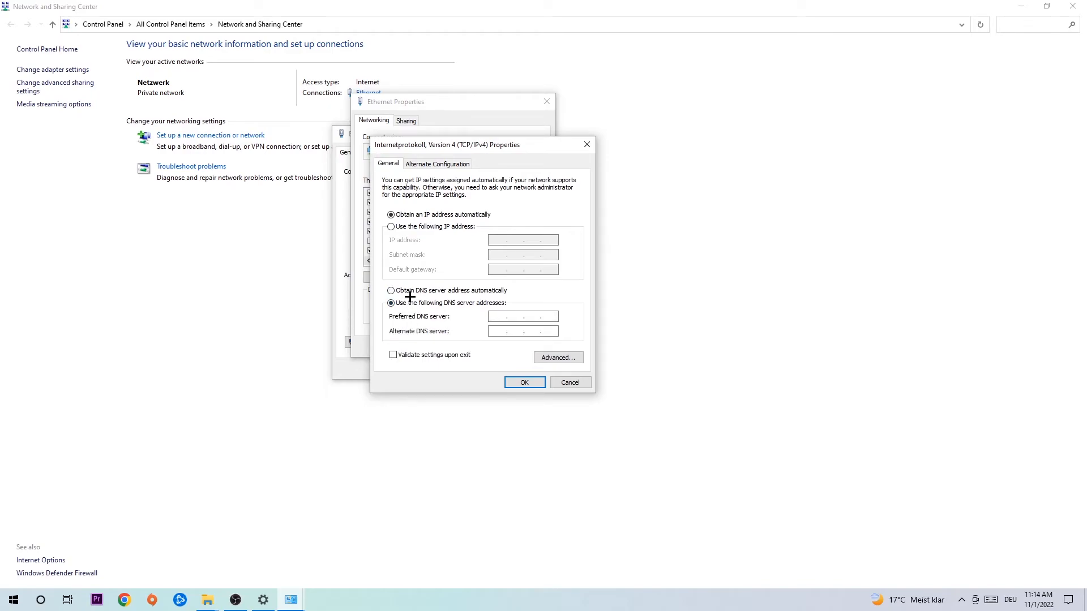
click(516, 316)
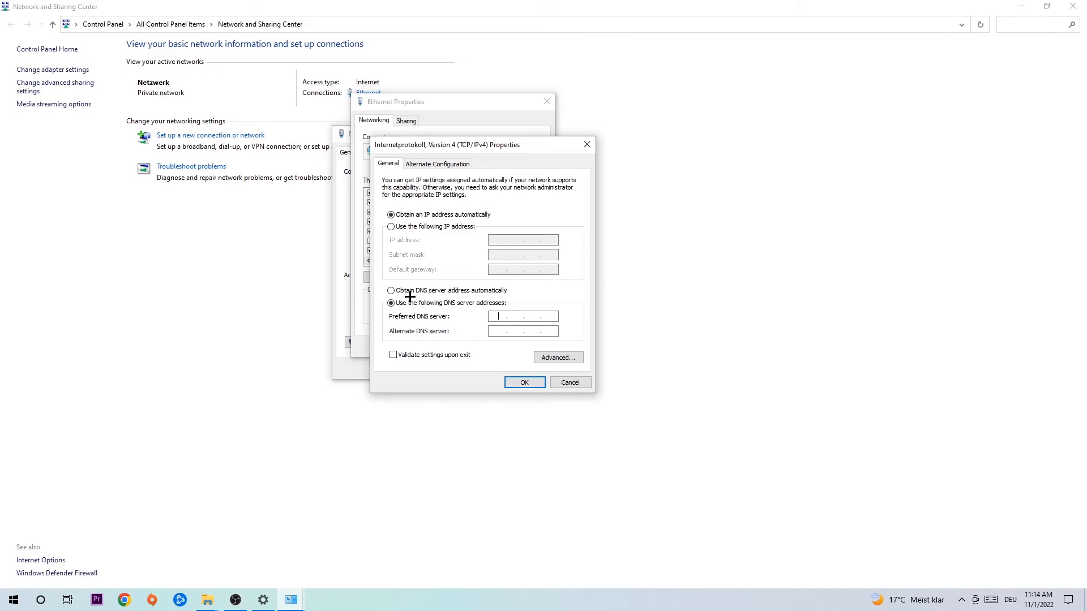